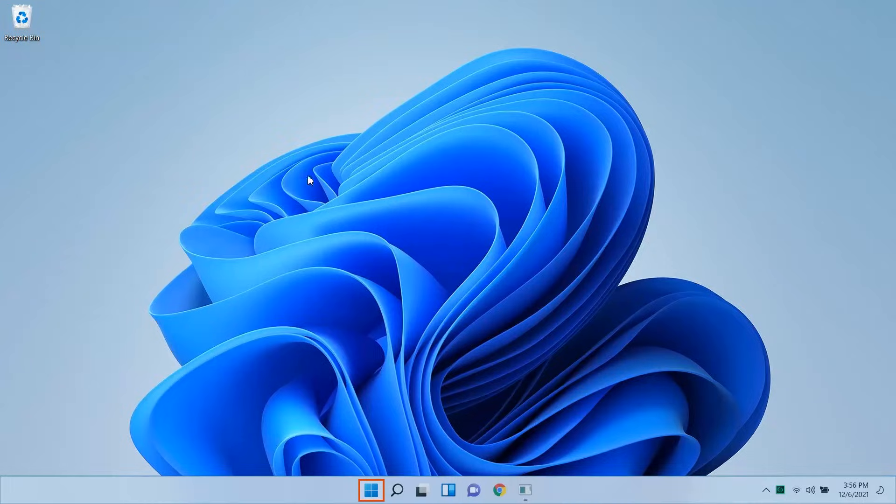
Search Start for 'display settings' and open the Change brightness level setting.
click(370, 489)
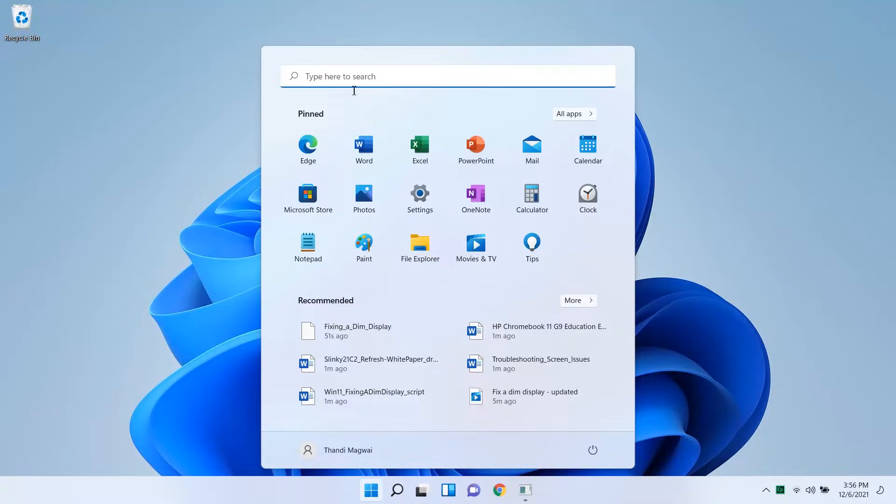
text(display se)
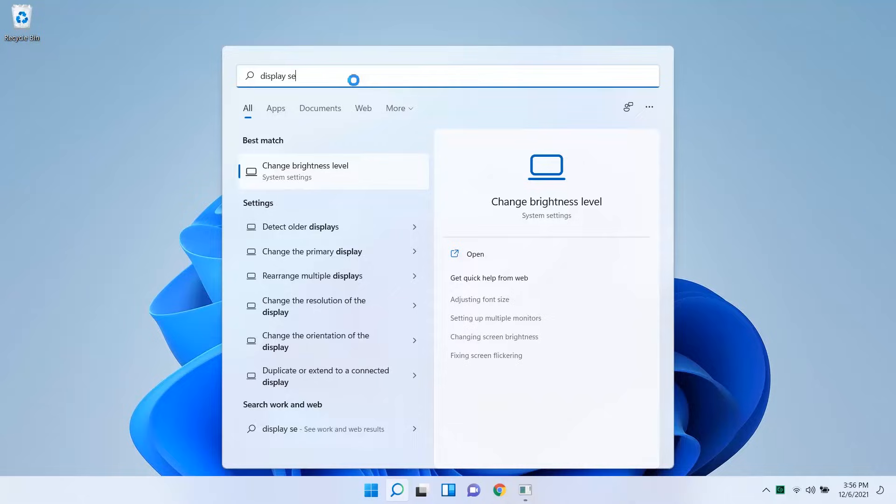
text(ttings)
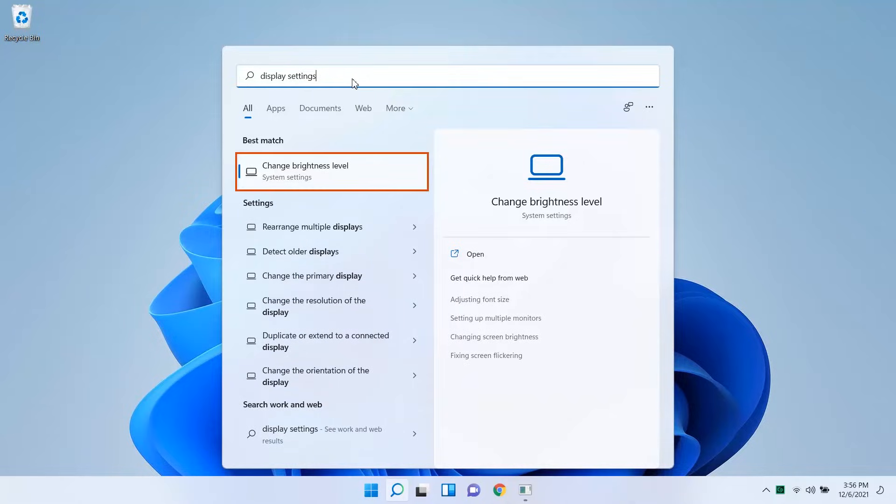
mouse_move(319, 169)
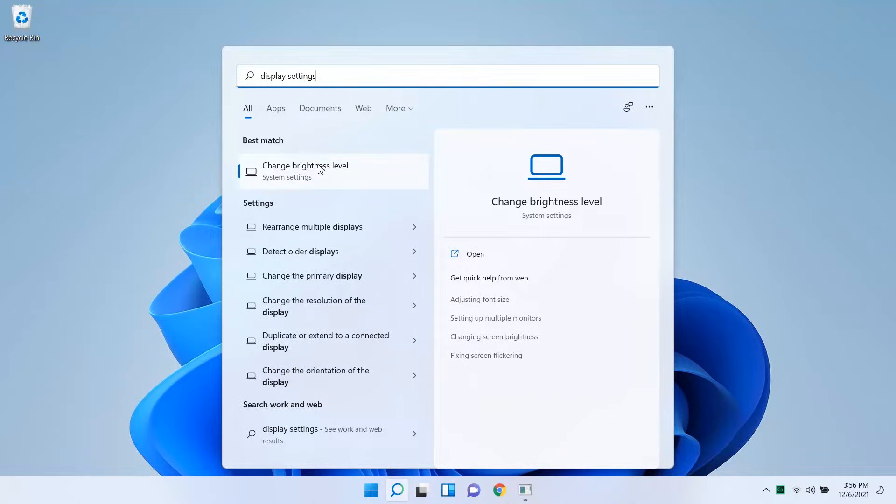
click(305, 171)
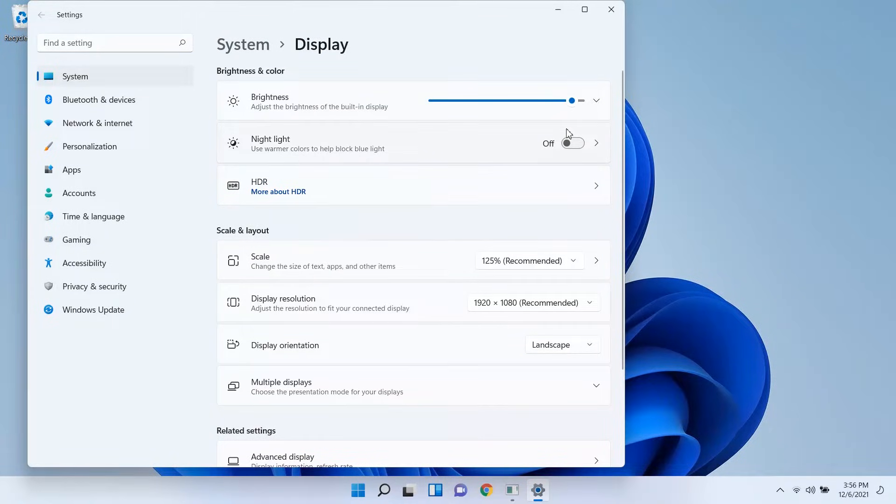
mouse_move(586, 126)
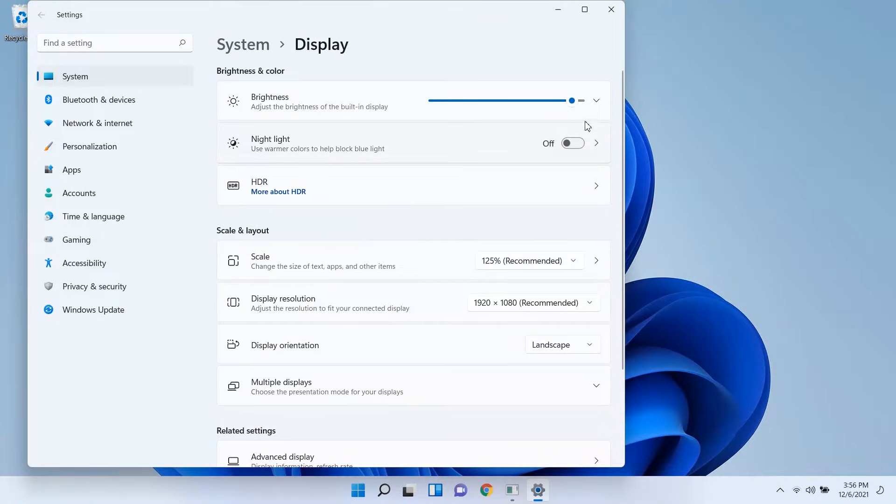
Raise the built-in display brightness to nearly full and close Settings.
click(611, 9)
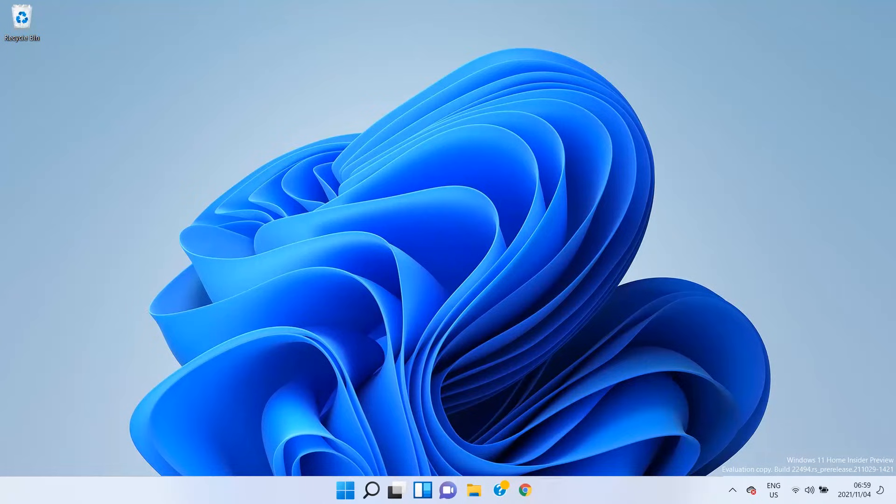
Bring up Quick Settings from the taskbar and set brightness to 96.
click(802, 489)
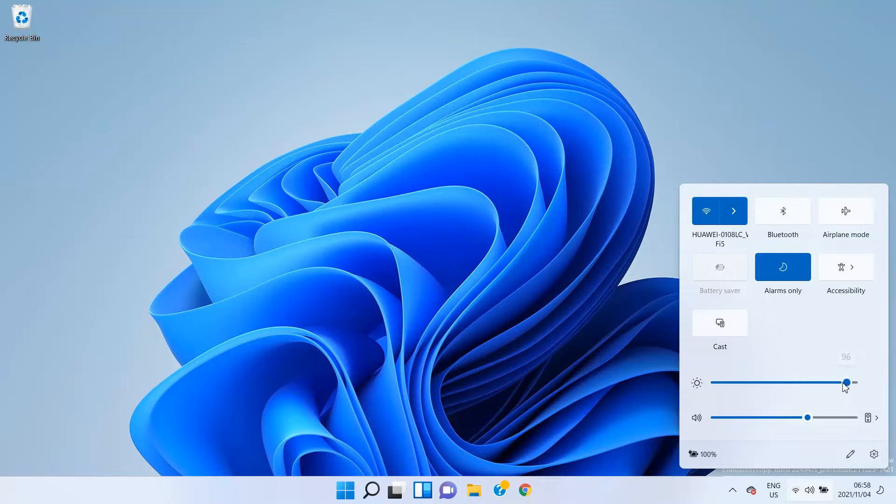
mouse_move(820, 414)
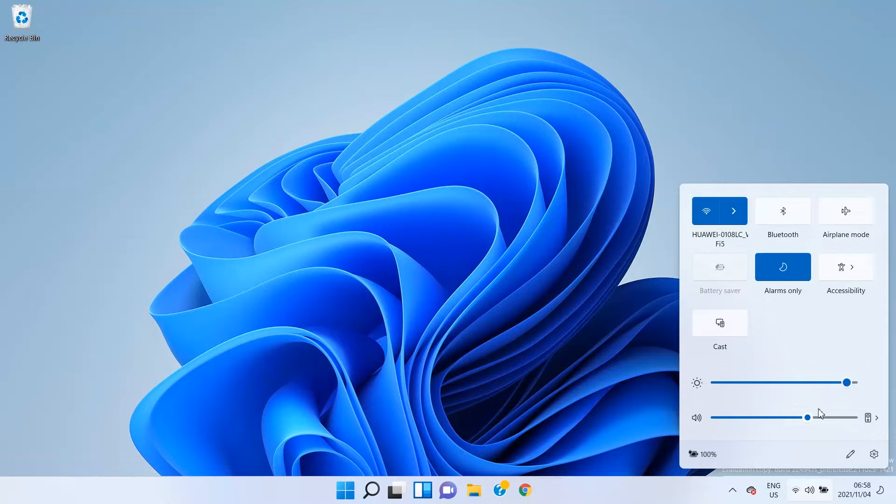
mouse_move(817, 433)
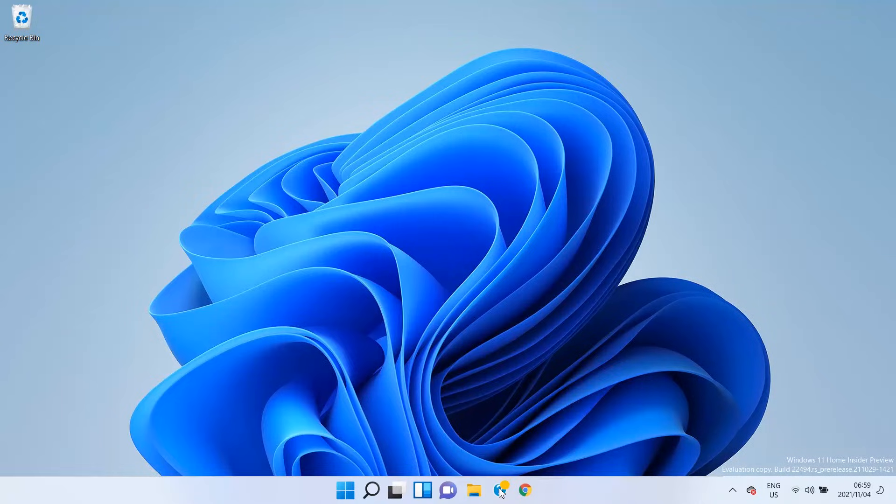
Install the Windows 11 Insider Preview and Defender updates from Windows Update.
click(499, 490)
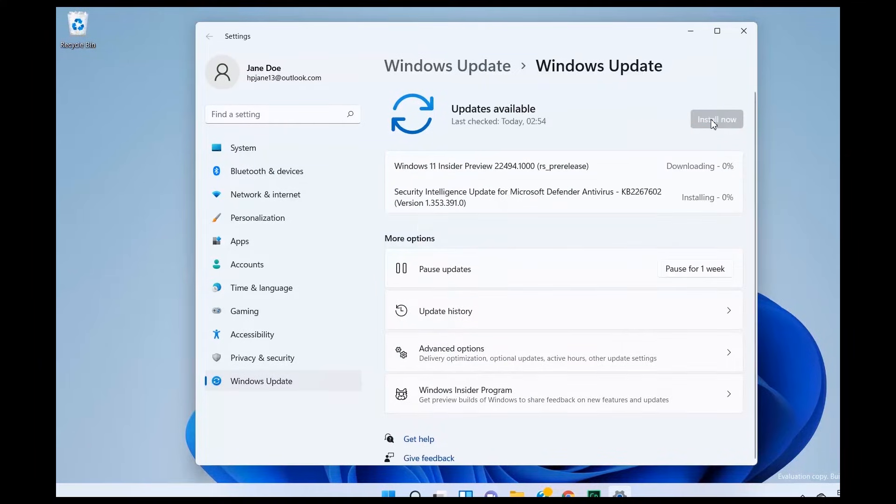
mouse_move(738, 80)
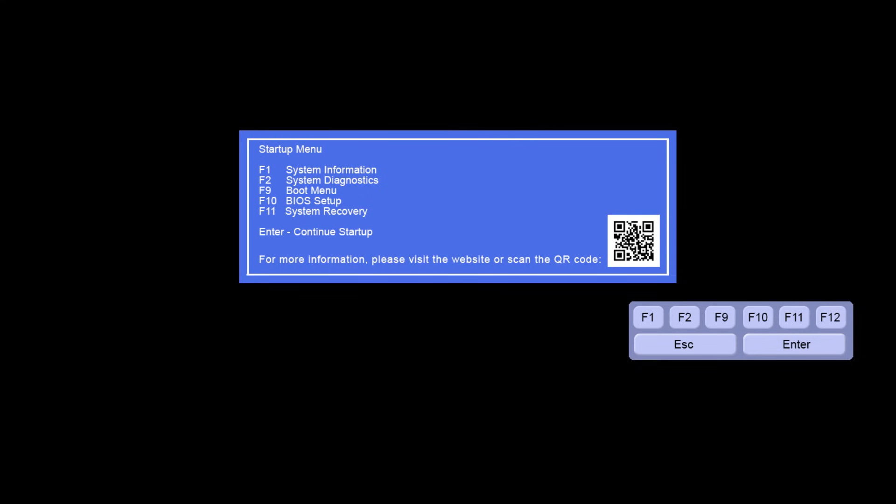
mouse_move(577, 289)
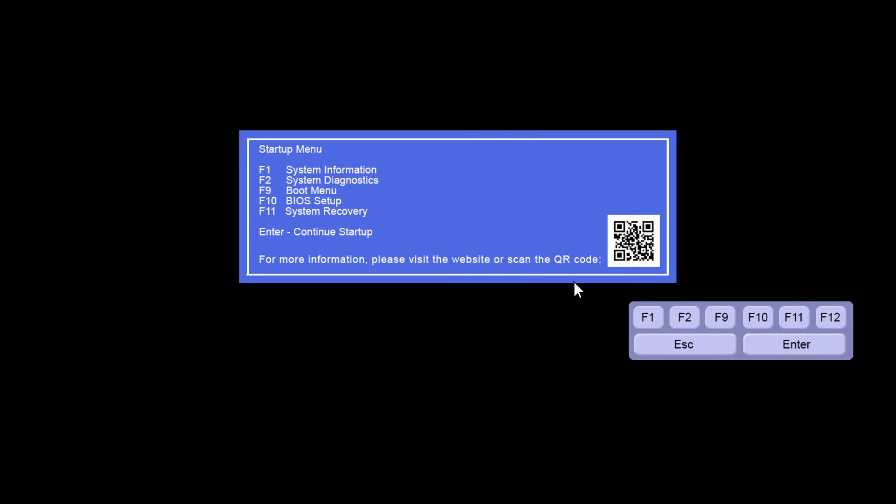
Enter HP BIOS Setup with F10 from the startup menu.
key(f10)
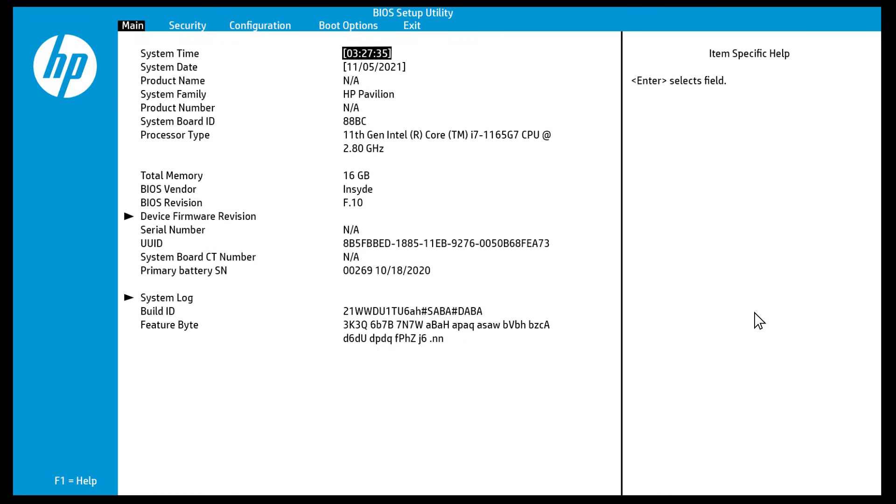